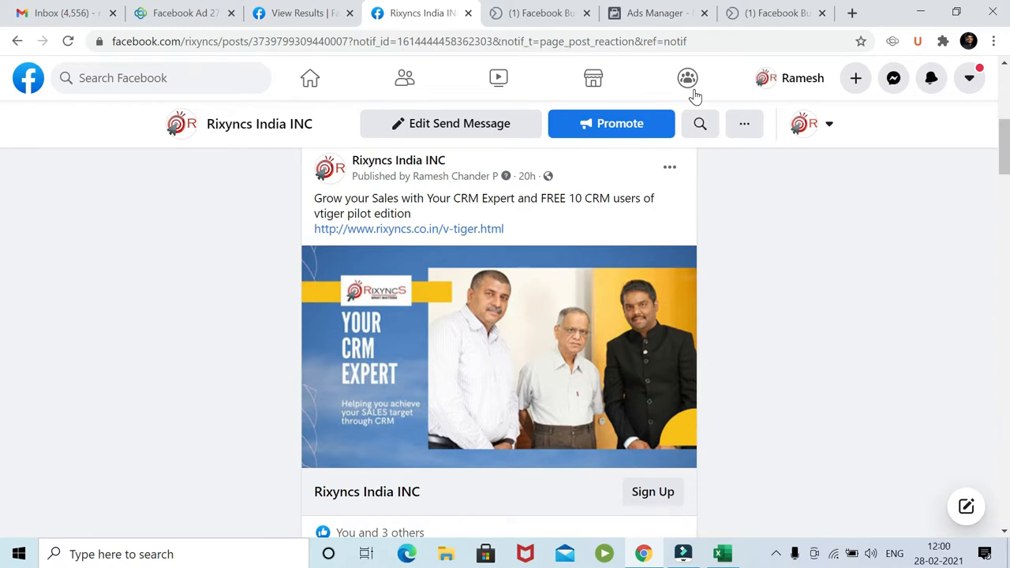
pyautogui.moveTo(685, 413)
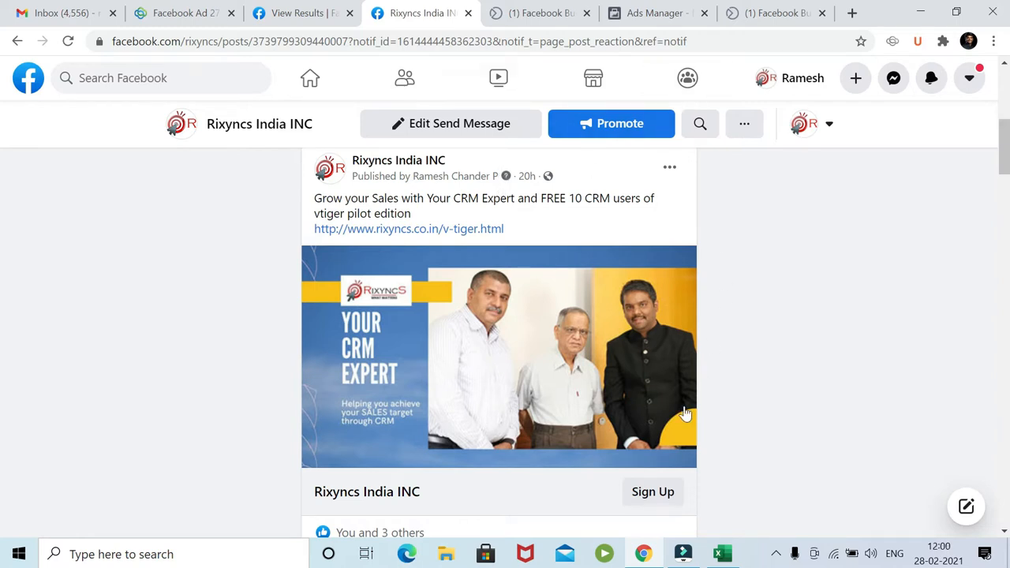
pyautogui.moveTo(653, 493)
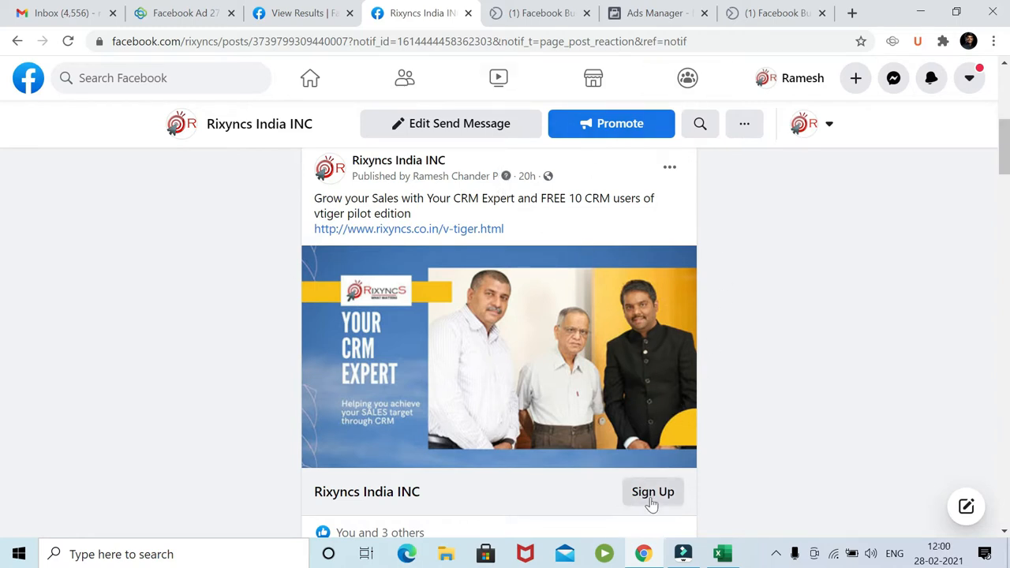
pyautogui.moveTo(653, 497)
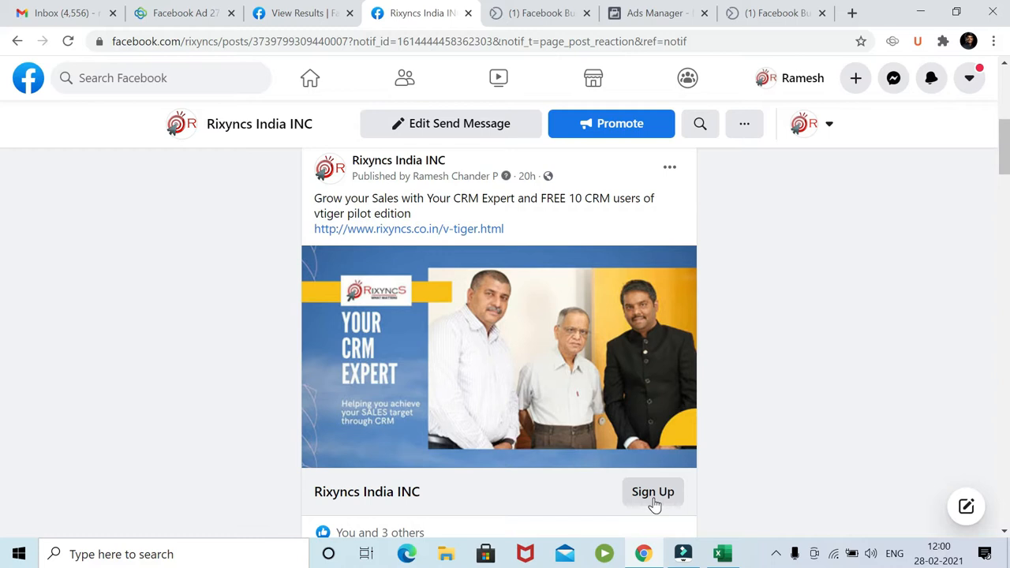
pyautogui.moveTo(578, 310)
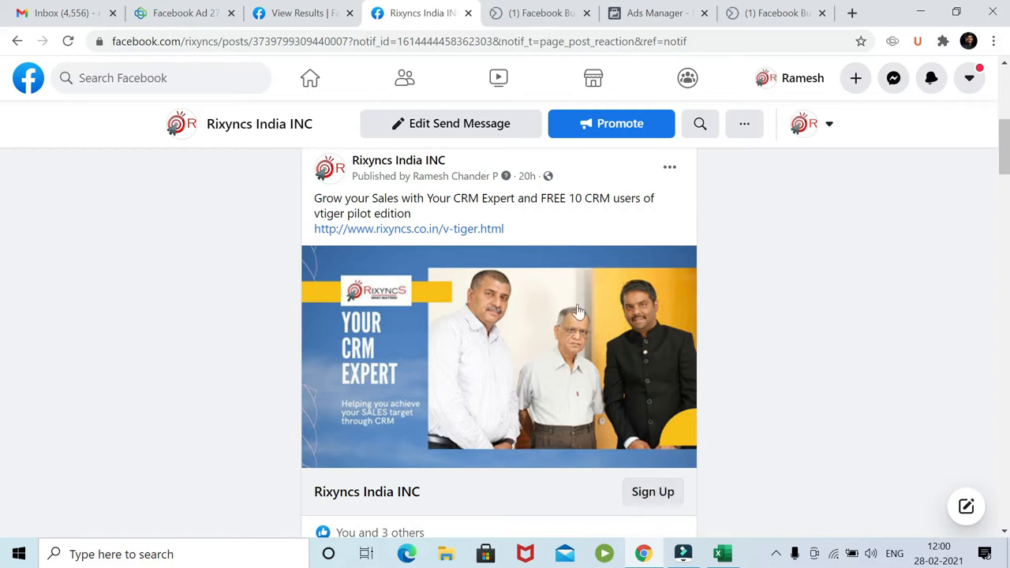
pyautogui.moveTo(577, 492)
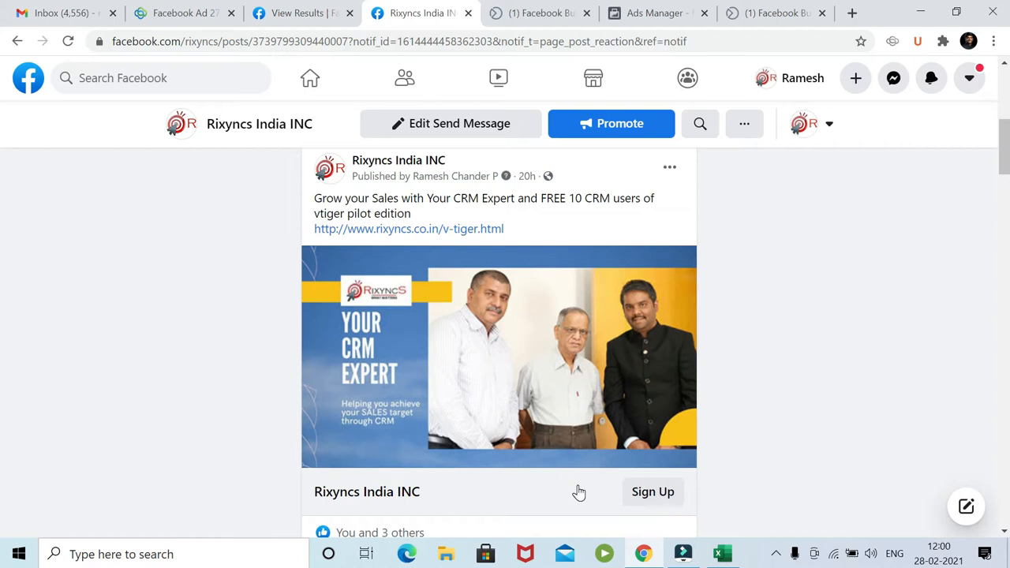
pyautogui.moveTo(577, 505)
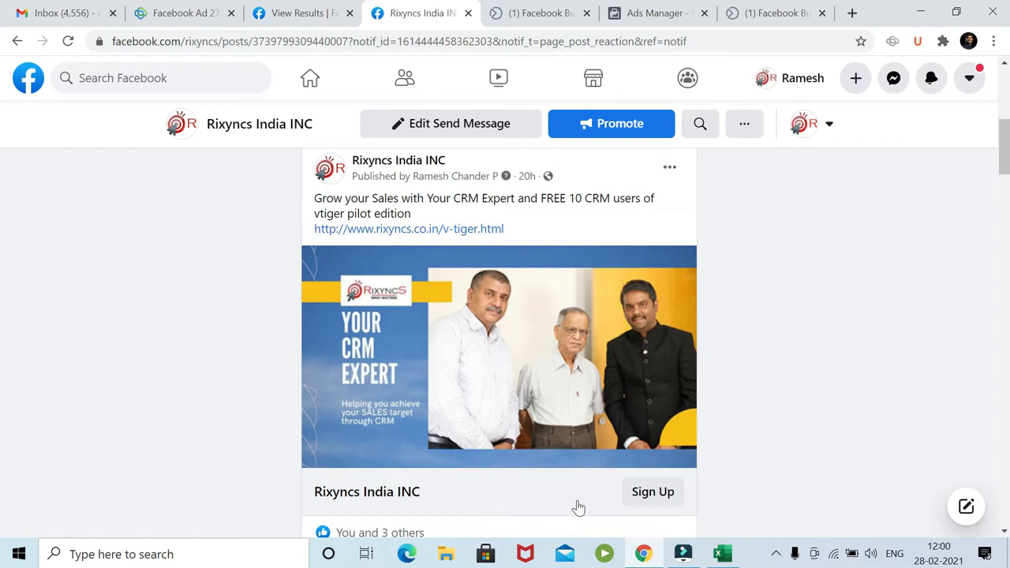
pyautogui.moveTo(654, 497)
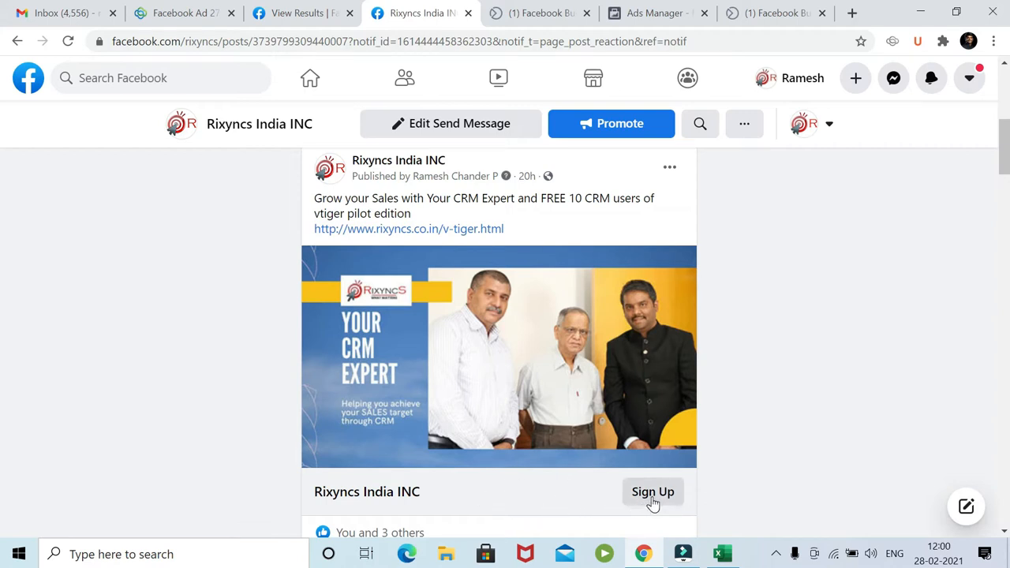
# Step: Review the CRM Expert post's Sign Up lead form fields, including the Email field
pyautogui.click(654, 493)
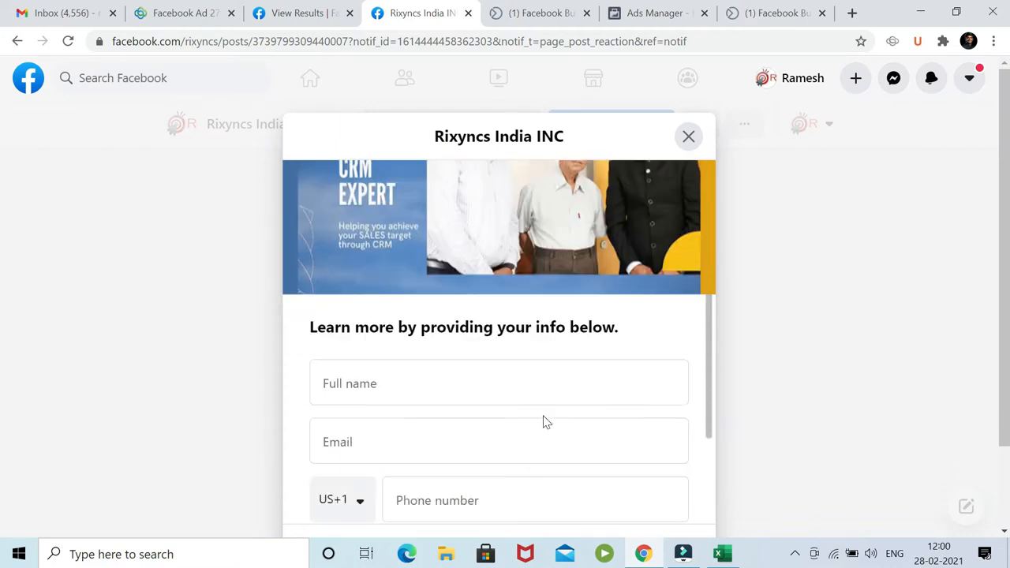
pyautogui.scroll(-3)
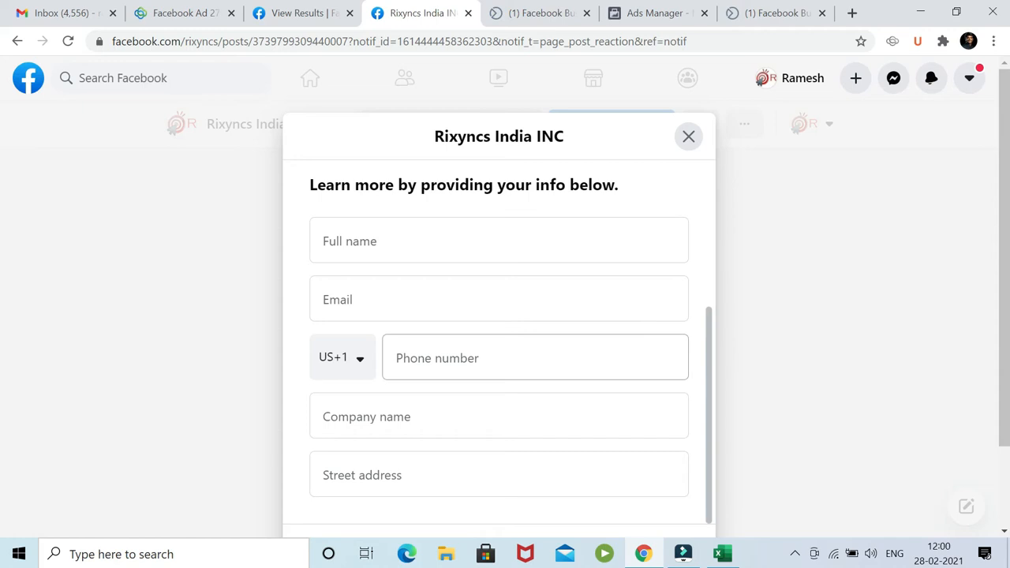
pyautogui.click(499, 299)
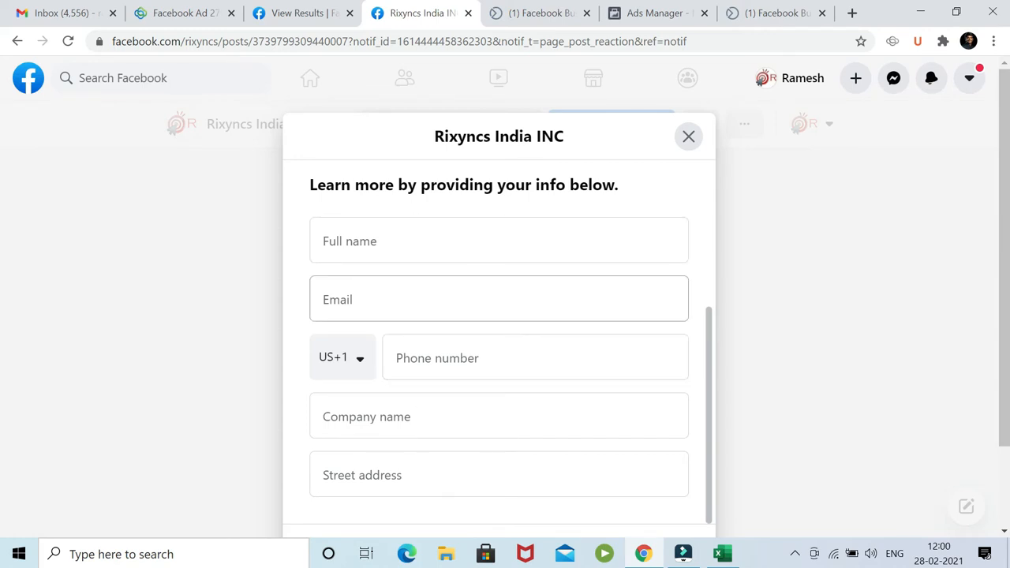
pyautogui.scroll(-3)
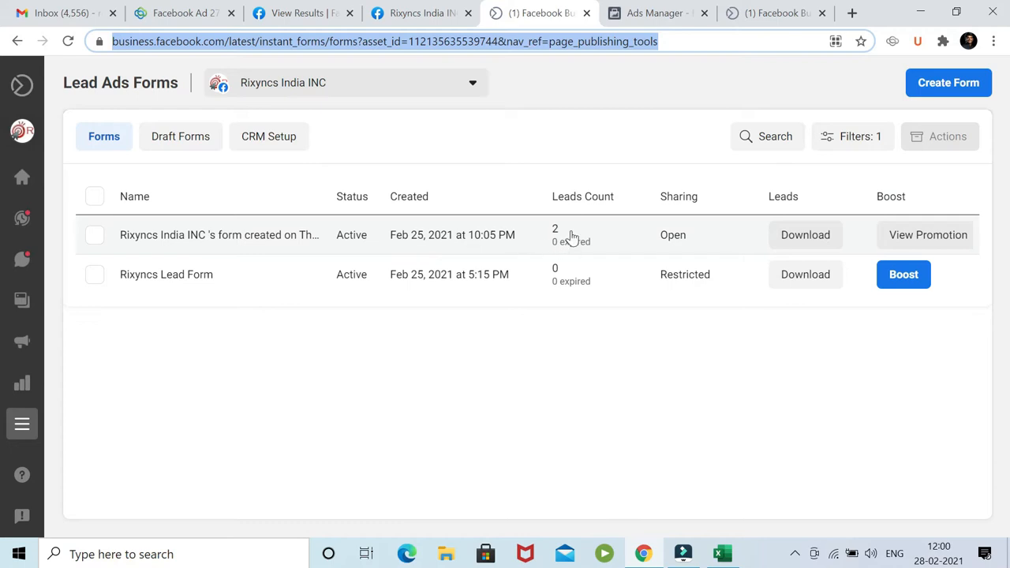
pyautogui.moveTo(576, 244)
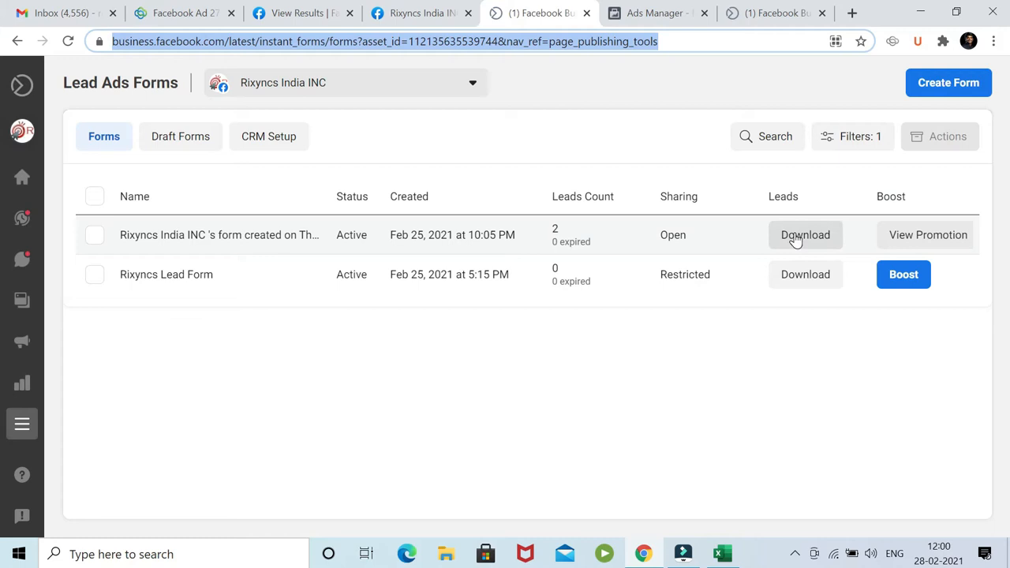
# Step: Download the active form's two leads as a spreadsheet and view them in Excel
pyautogui.click(722, 552)
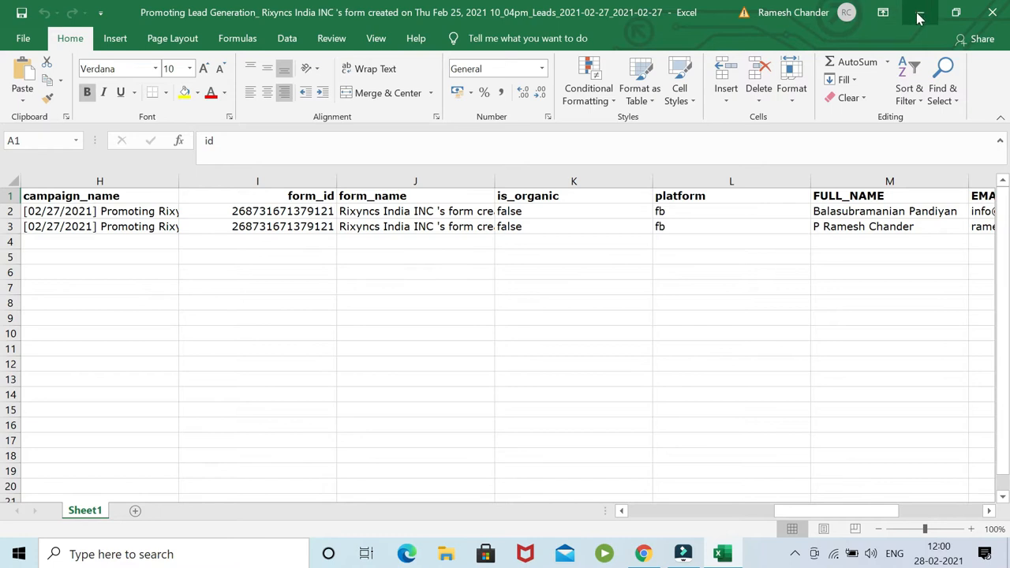
pyautogui.click(918, 12)
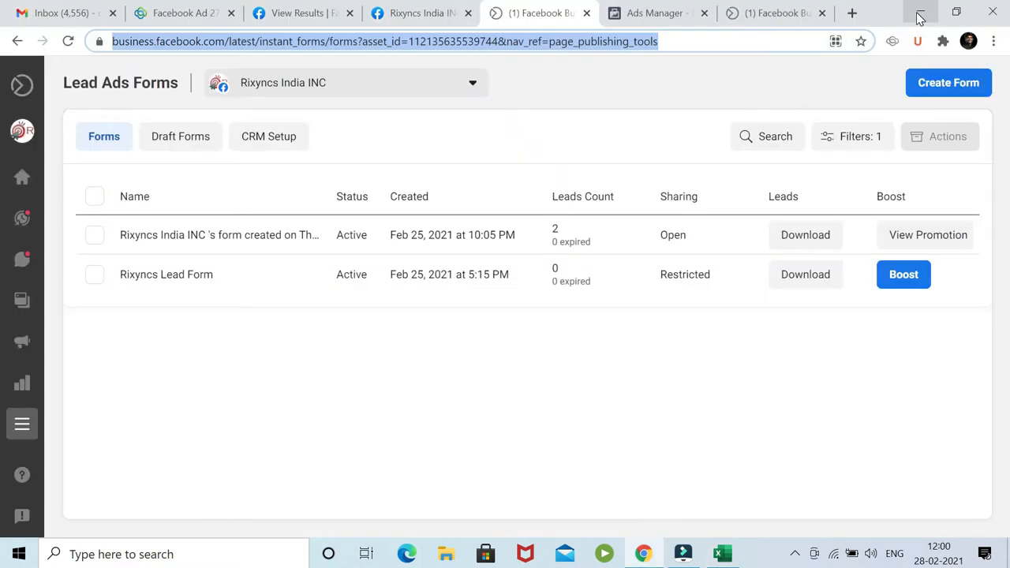
pyautogui.moveTo(918, 14)
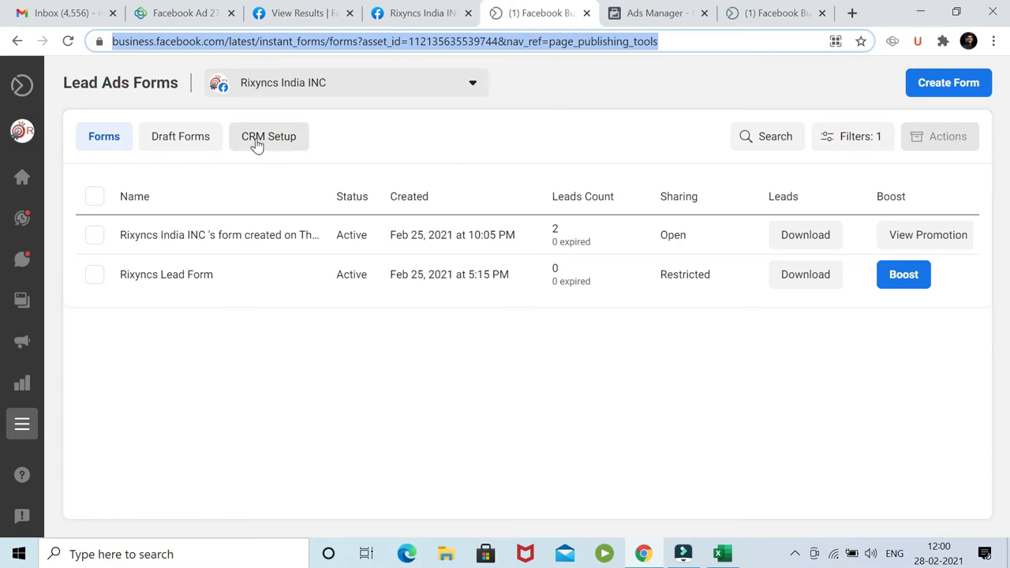
# Step: Show the lead forms' CRM Setup with Vtiger listed as Connected
pyautogui.click(268, 136)
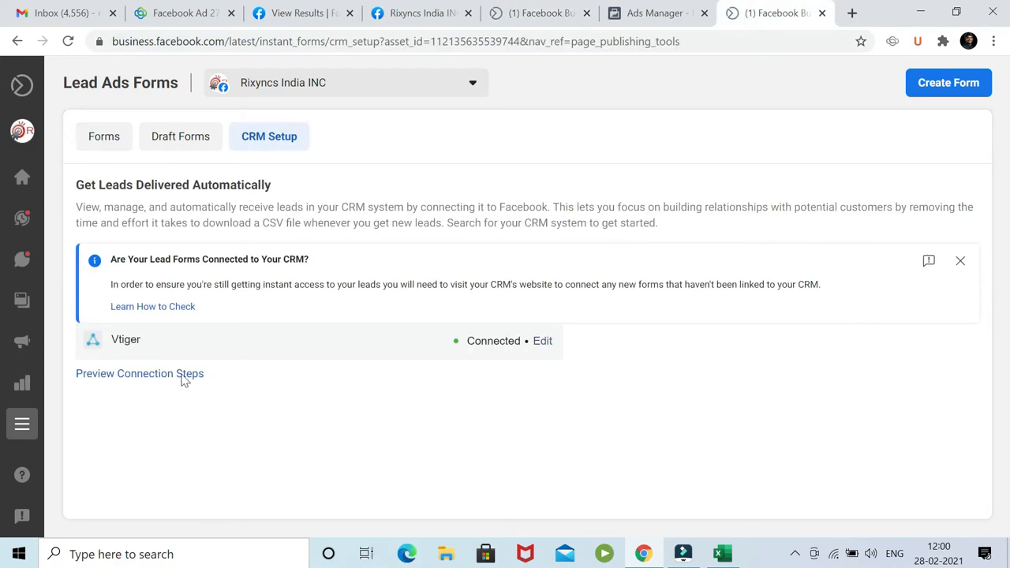
pyautogui.moveTo(398, 353)
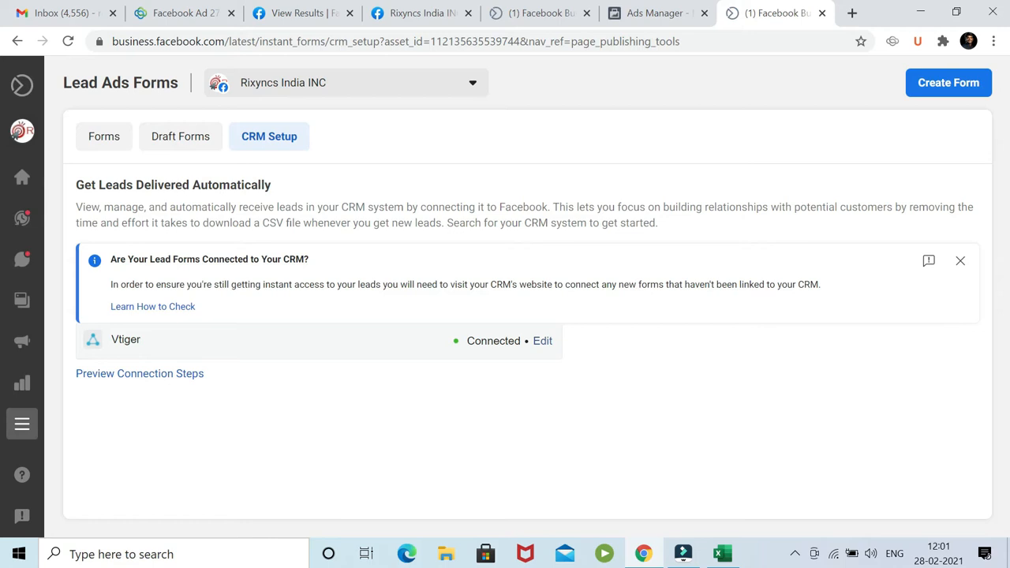
pyautogui.moveTo(192, 240)
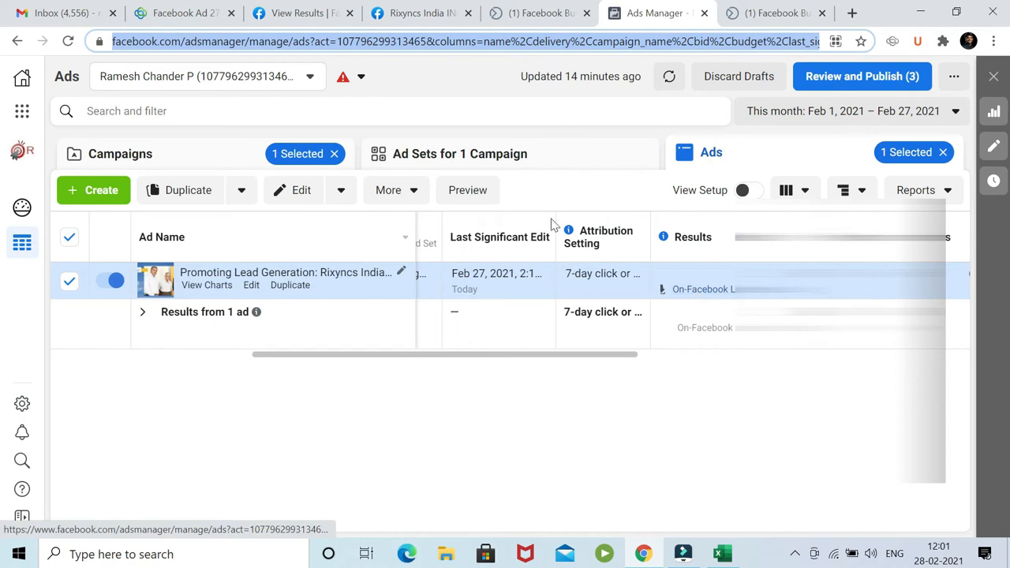
# Step: View the lead ad's results (2 leads, 547 reach, ₹111.07 per lead), then start a new tab
pyautogui.click(300, 12)
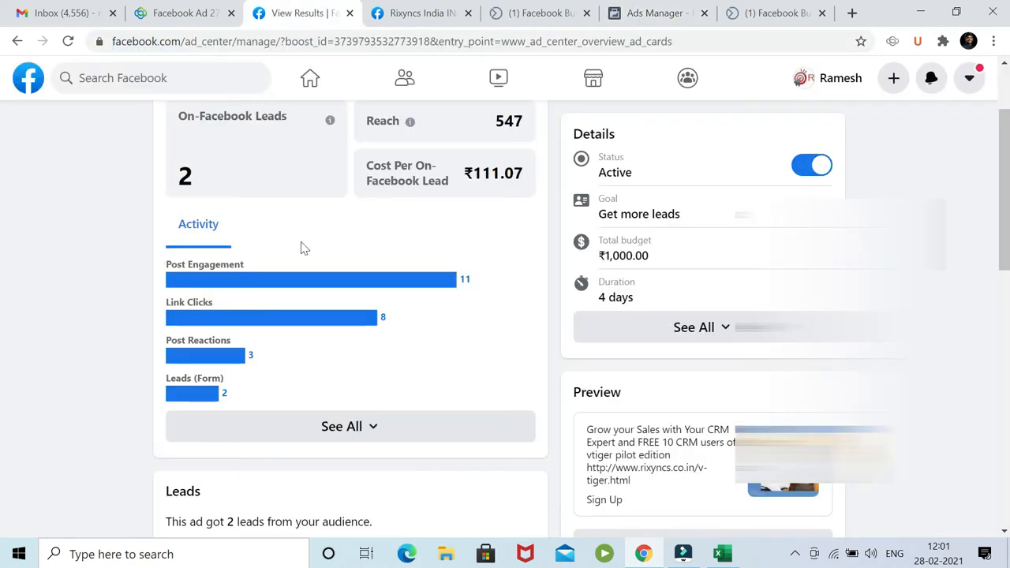
pyautogui.moveTo(190, 344)
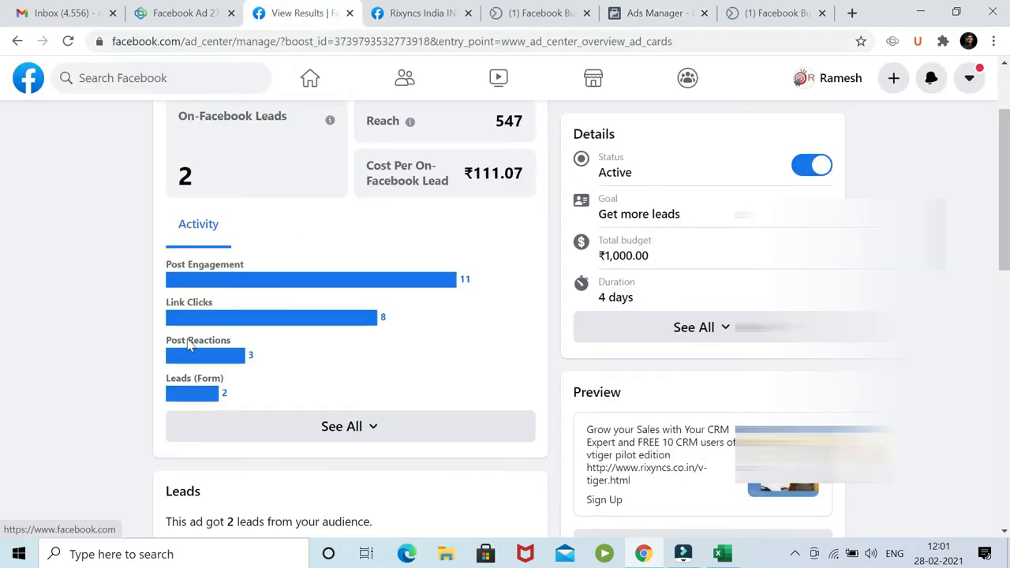
pyautogui.moveTo(196, 395)
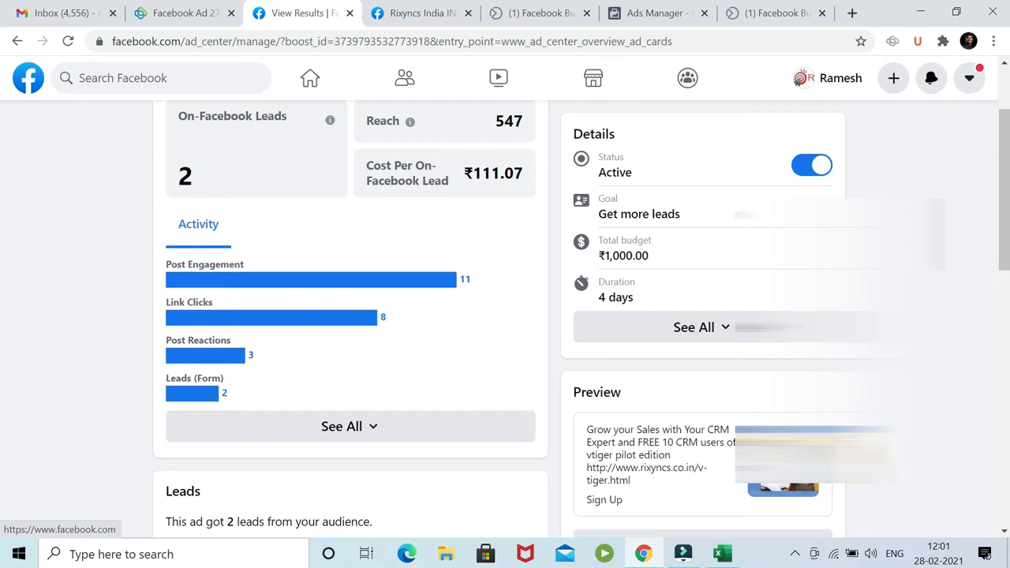
pyautogui.moveTo(777, 13)
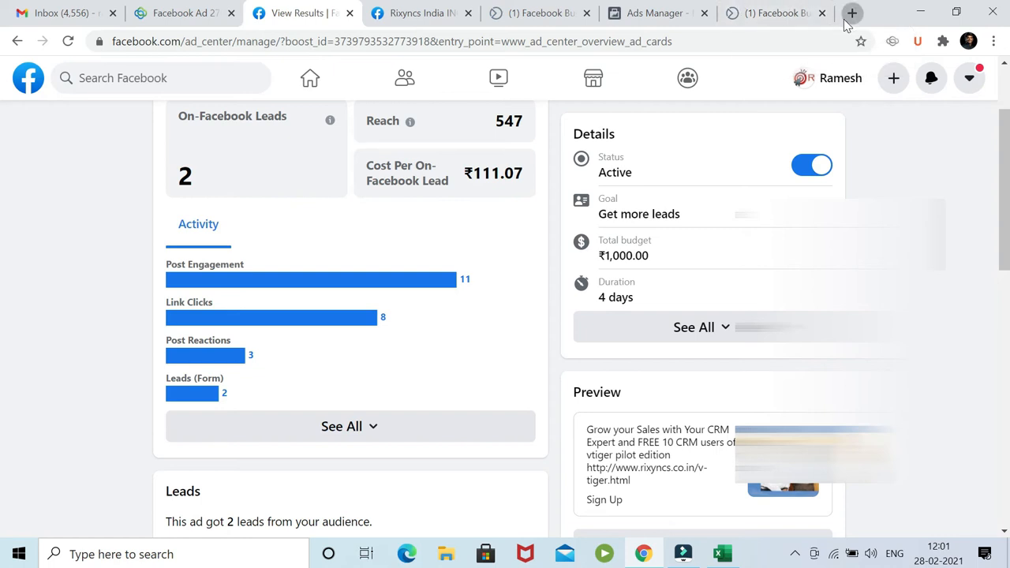
pyautogui.click(852, 12)
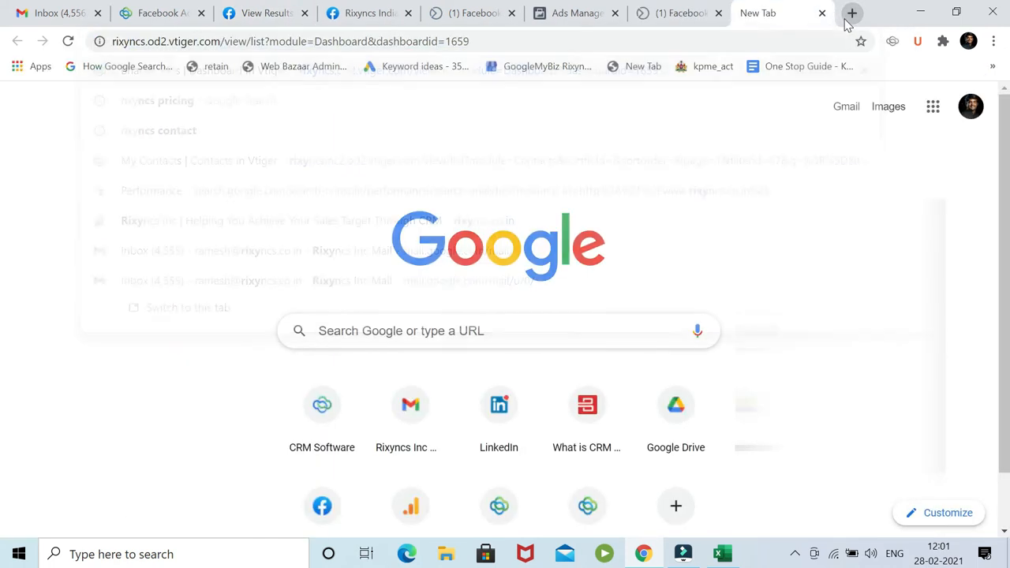